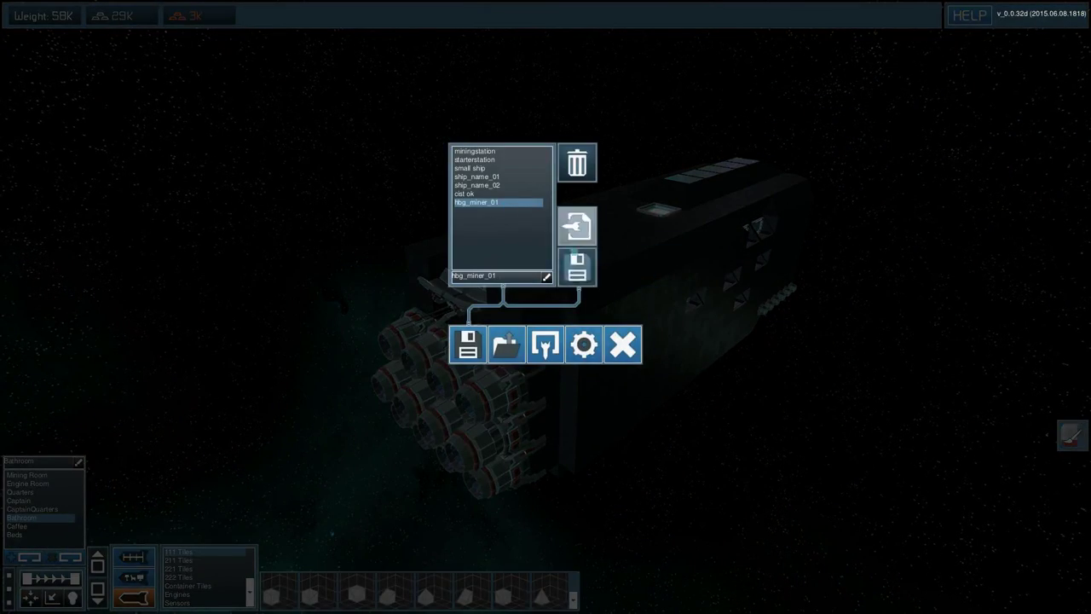
Load the saved ship design hbg_miner_01 into the ship editor.
{"action": "left_click", "coordinate": [467, 345]}
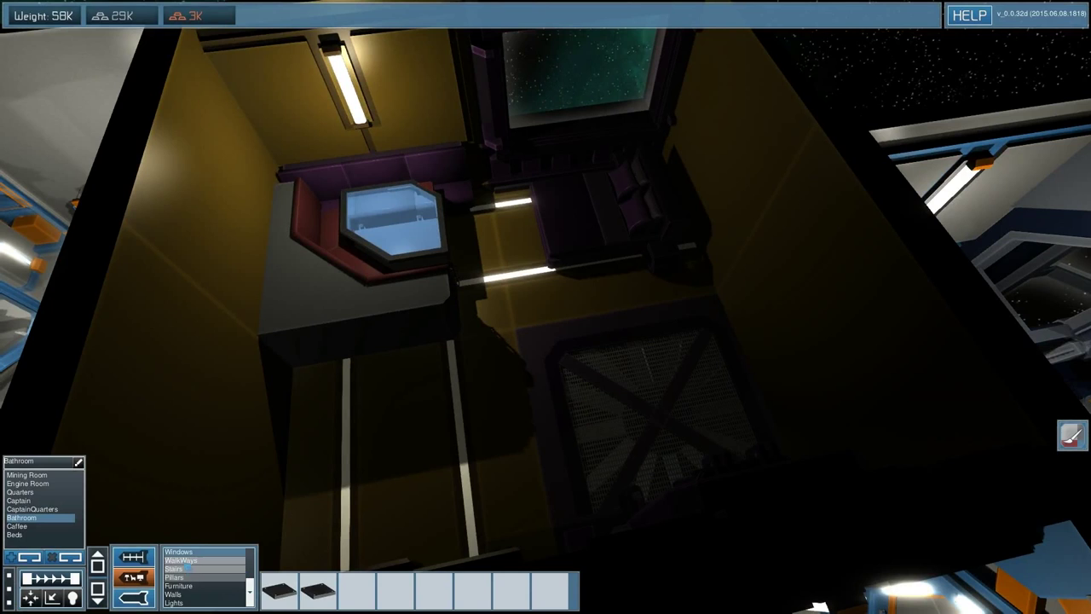
Place a room block inside the mining ship's interior.
{"action": "left_click", "coordinate": [181, 559]}
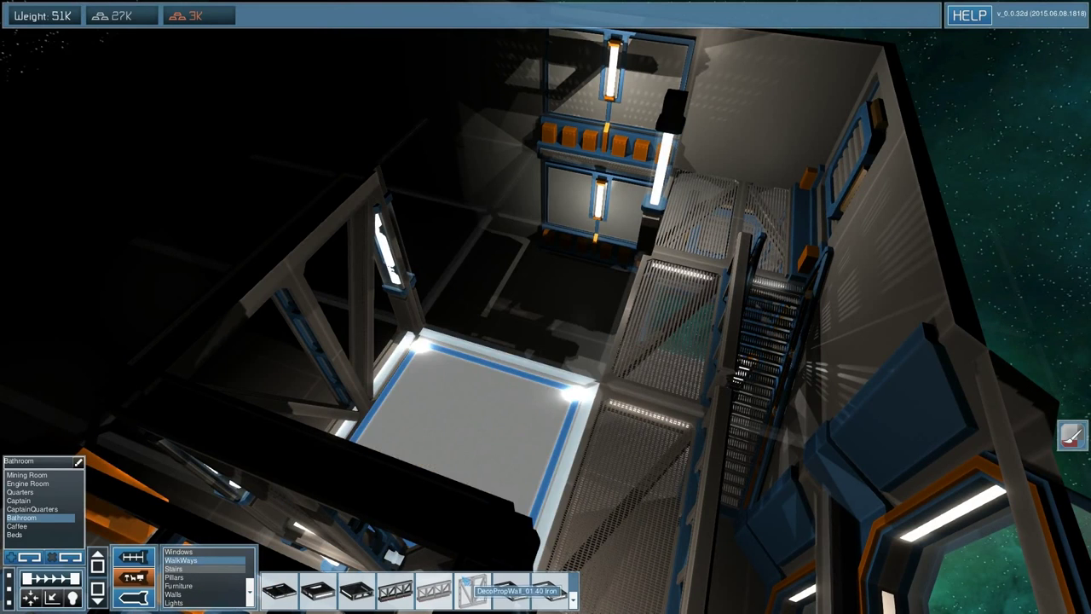
Place a walkway piece in the ship's interior.
{"action": "left_click", "coordinate": [27, 474]}
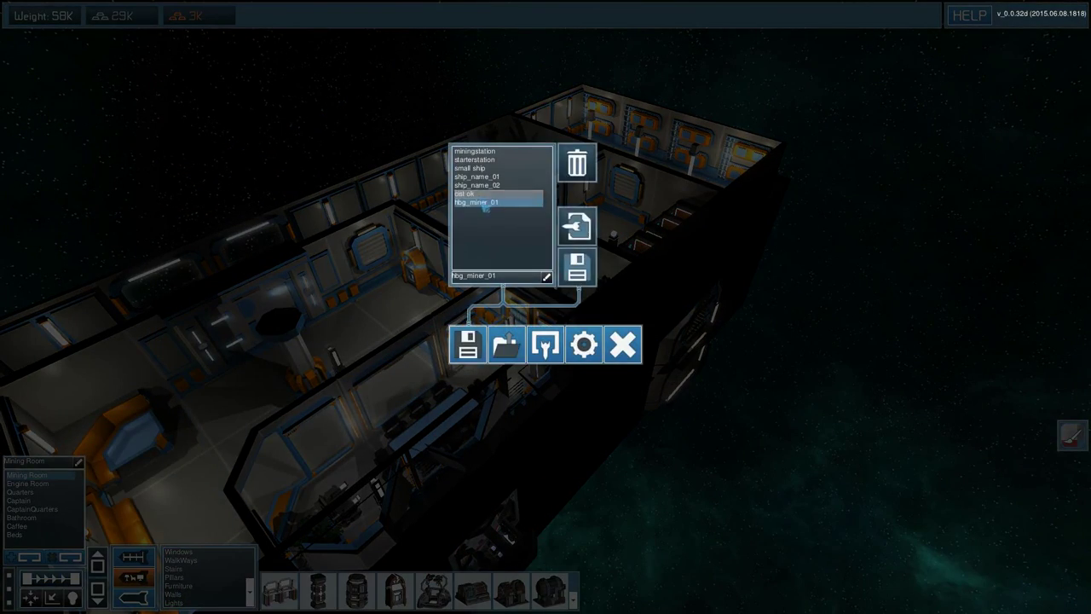
Save the ship as hbg_miner_01 and exit the editor to the main menu.
{"action": "left_click", "coordinate": [471, 344]}
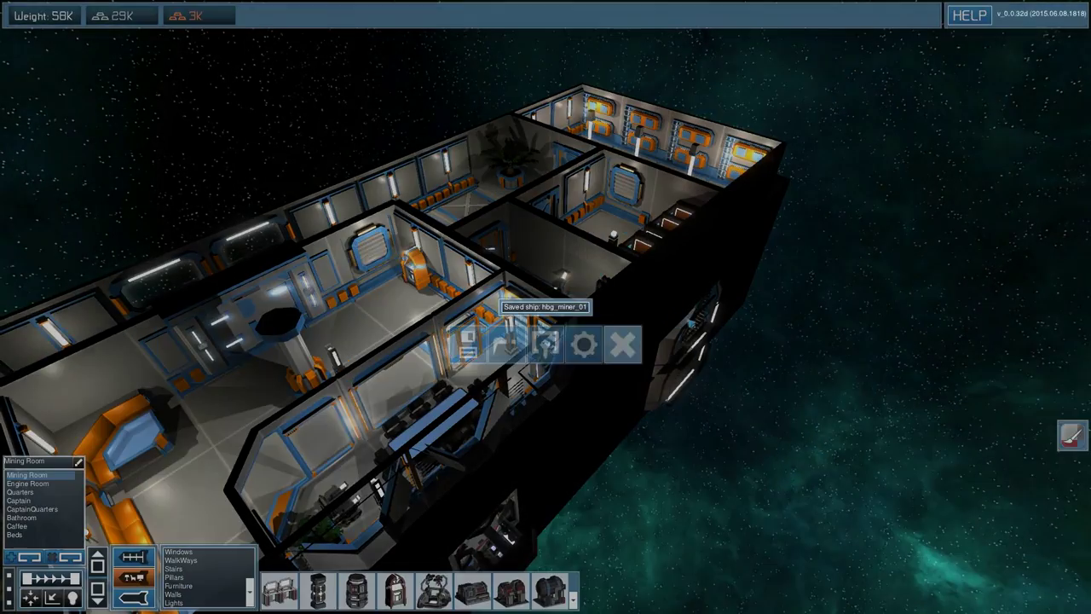
{"action": "left_click", "coordinate": [624, 345]}
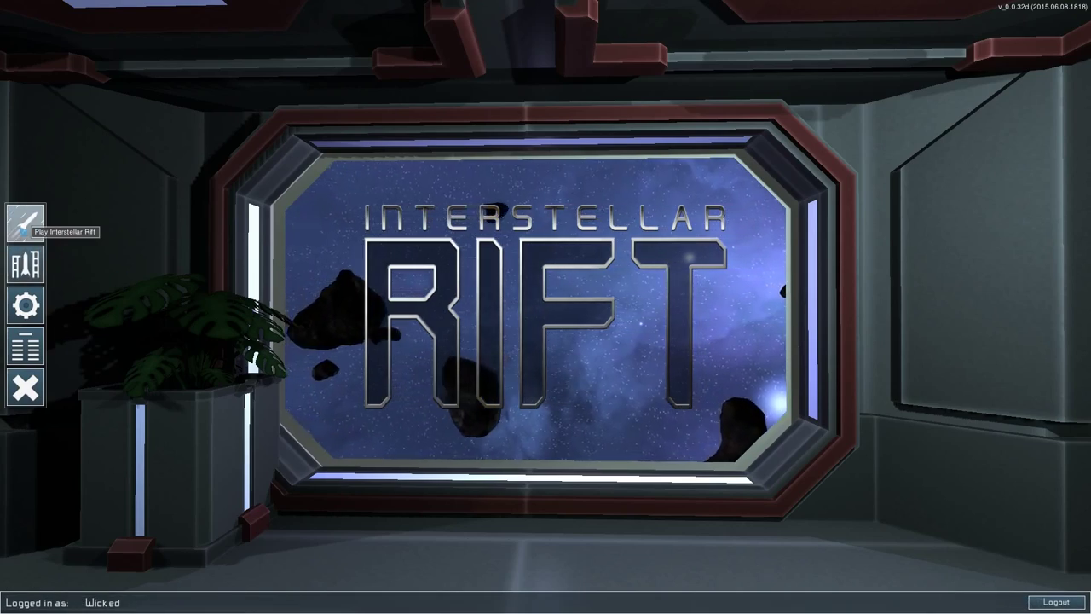
Load the second saved solo galaxy from the Play menu.
{"action": "left_click", "coordinate": [25, 222]}
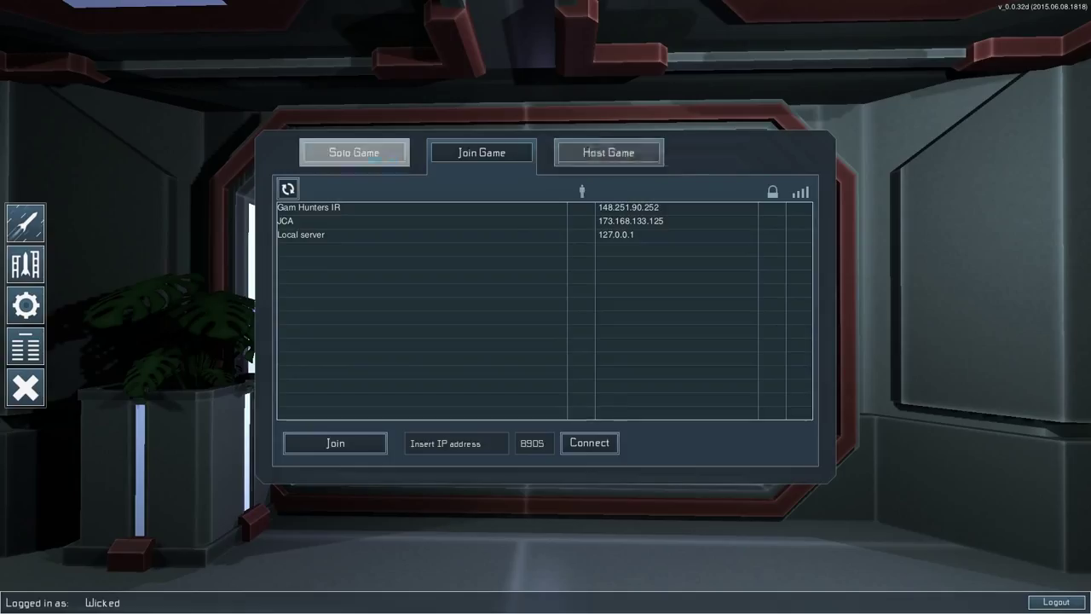
{"action": "left_click", "coordinate": [354, 152]}
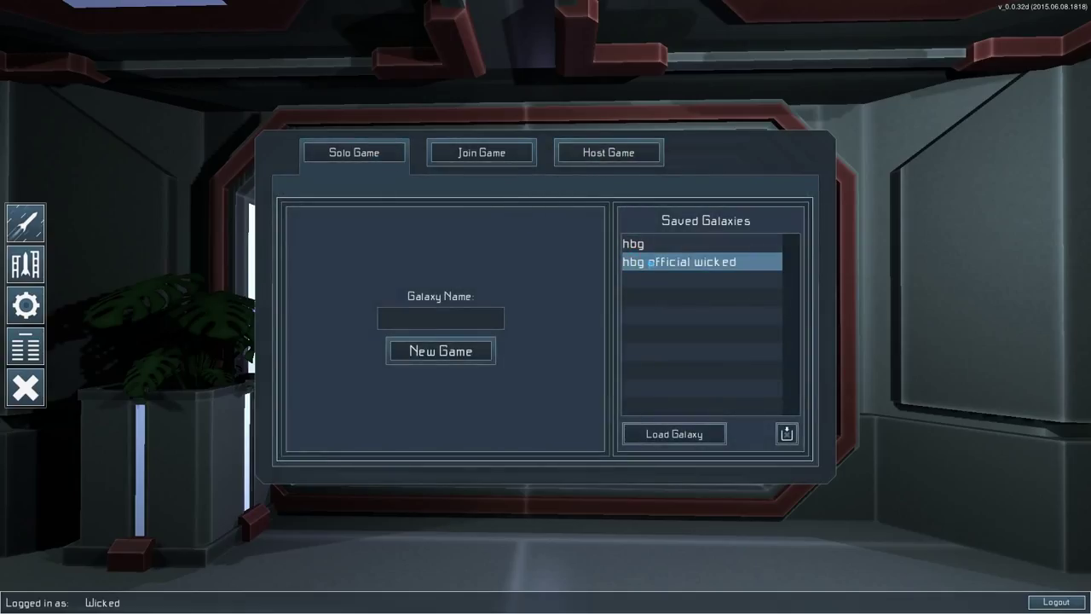
{"action": "mouse_move", "coordinate": [672, 282]}
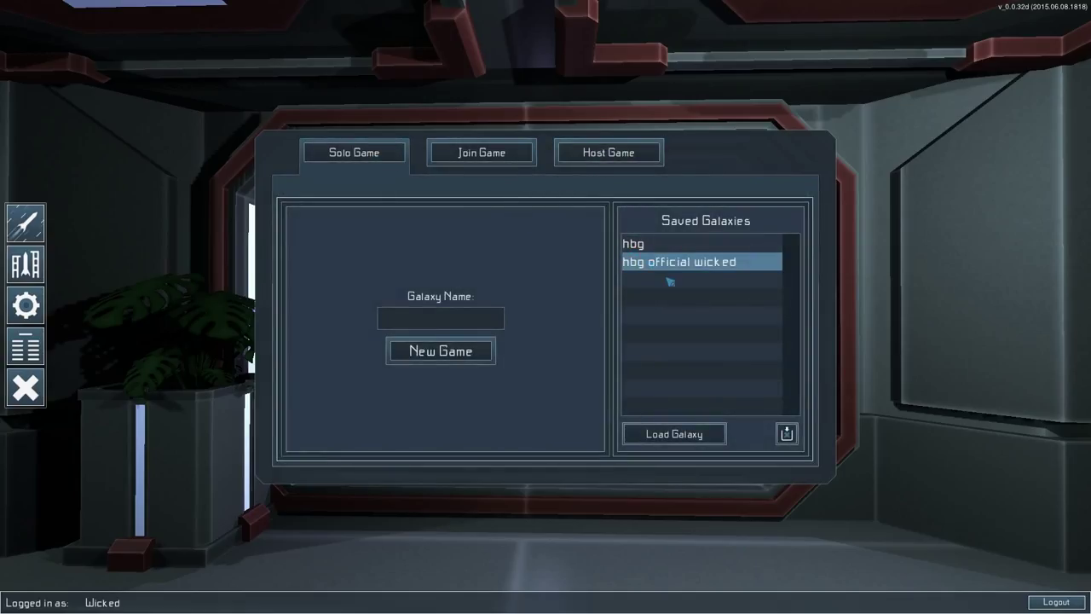
{"action": "mouse_move", "coordinate": [617, 272]}
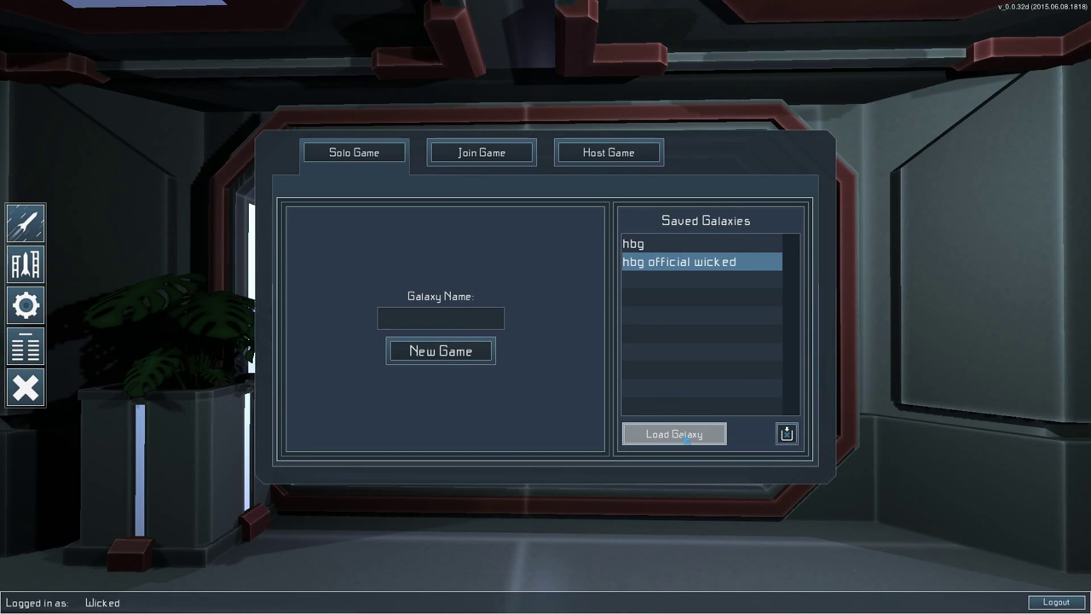
{"action": "left_click", "coordinate": [673, 434]}
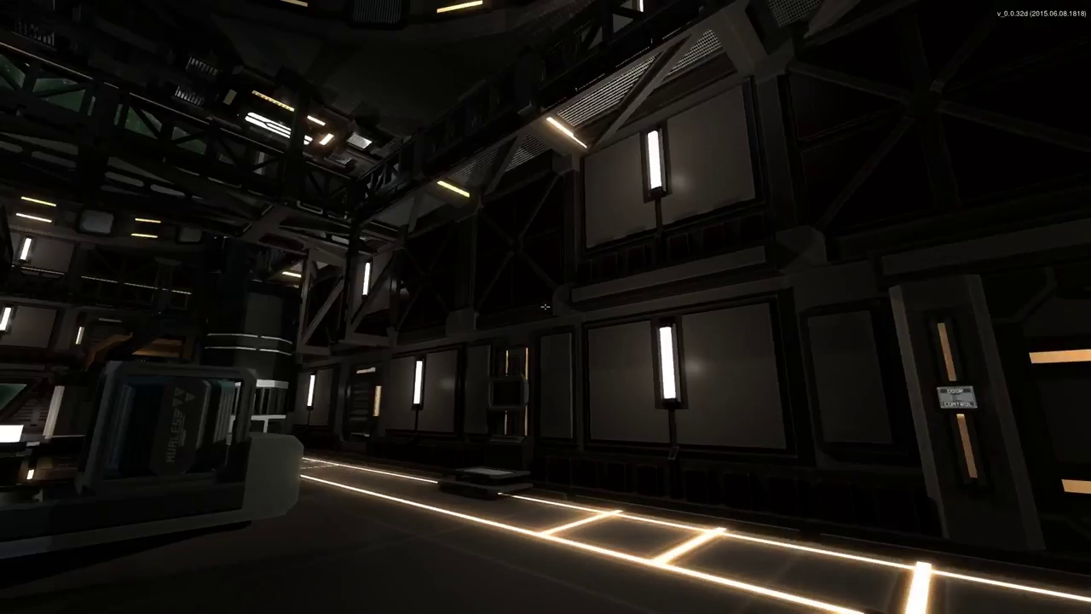
{"action": "mouse_move", "coordinate": [545, 170]}
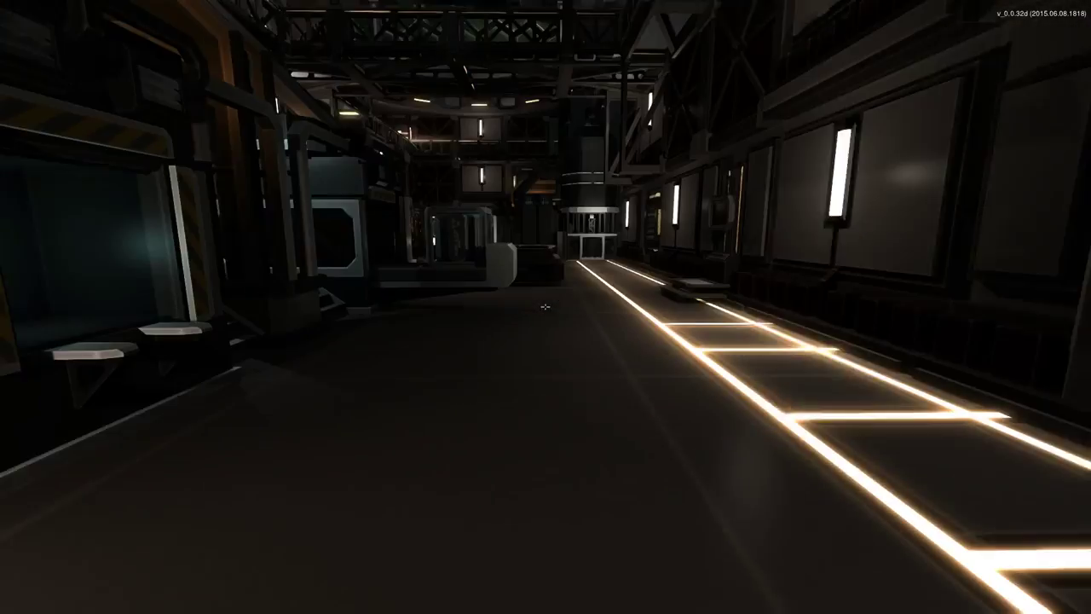
Respawn the character on the starter station via the Game Menu.
{"action": "key", "text": "Escape"}
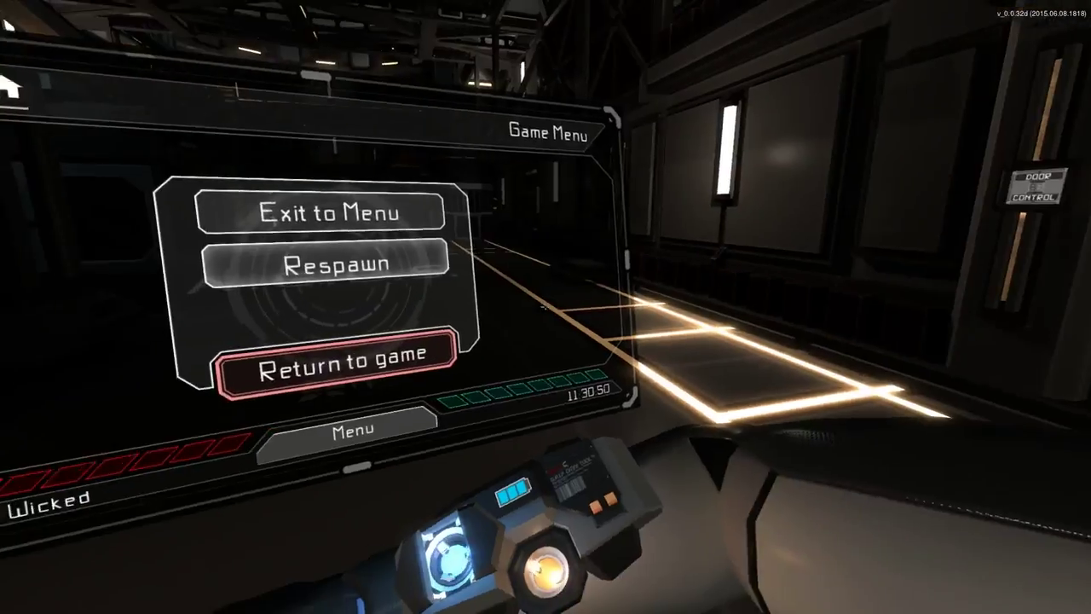
{"action": "left_click", "coordinate": [332, 352]}
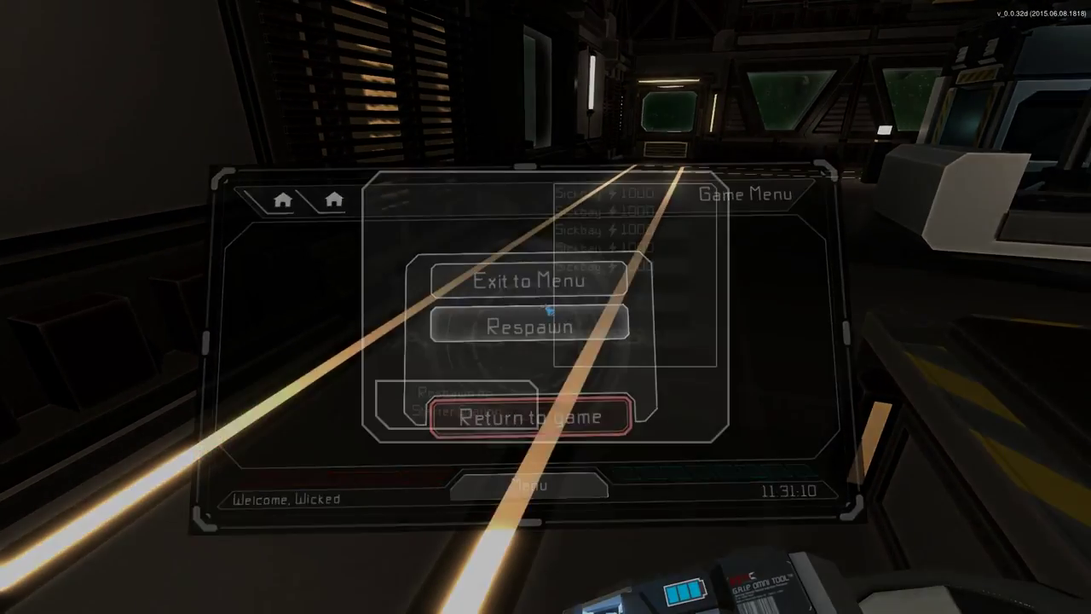
{"action": "left_click", "coordinate": [528, 328]}
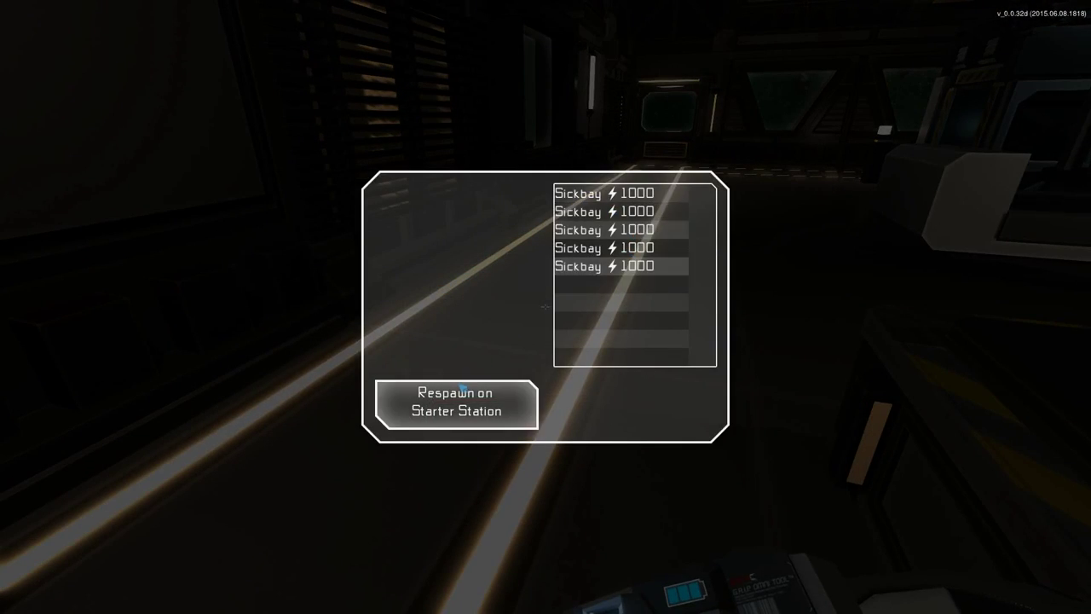
{"action": "left_click", "coordinate": [455, 402]}
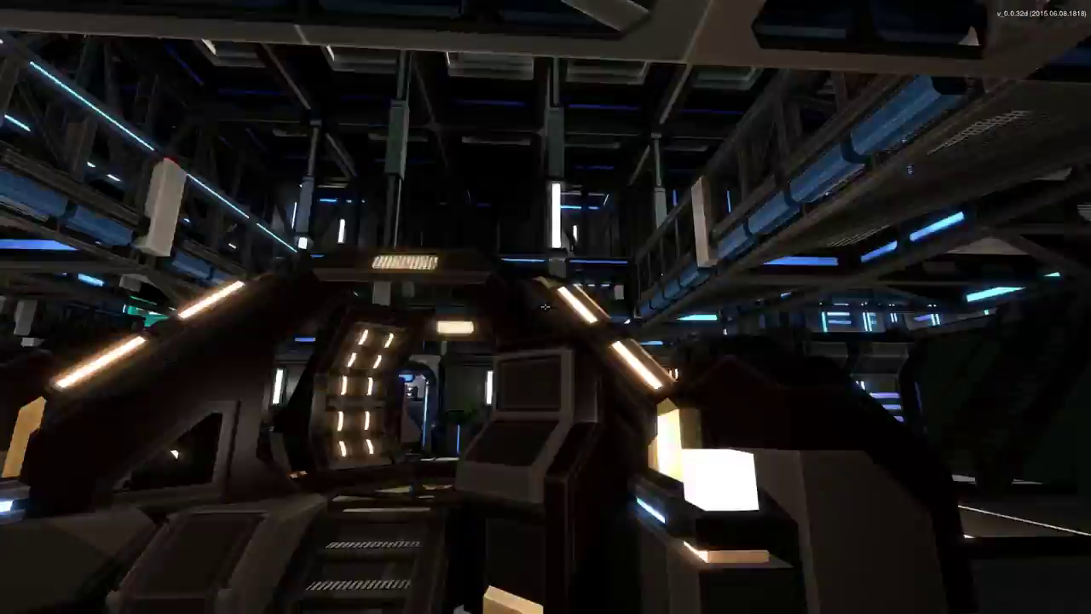
{"action": "mouse_move", "coordinate": [546, 307]}
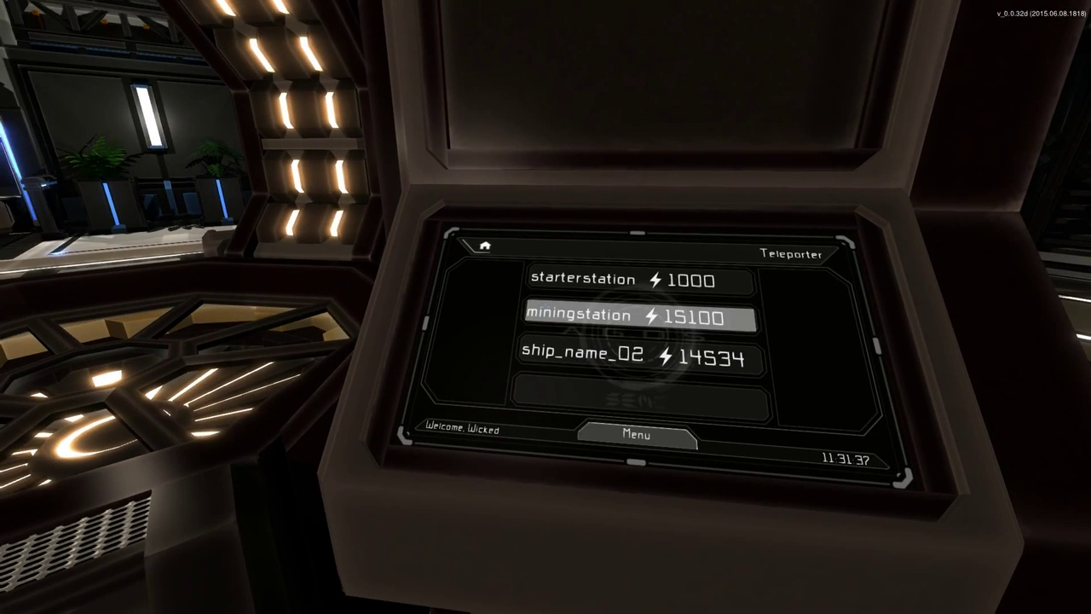
Teleport to the miningstation destination from the teleporter console.
{"action": "left_click", "coordinate": [634, 315]}
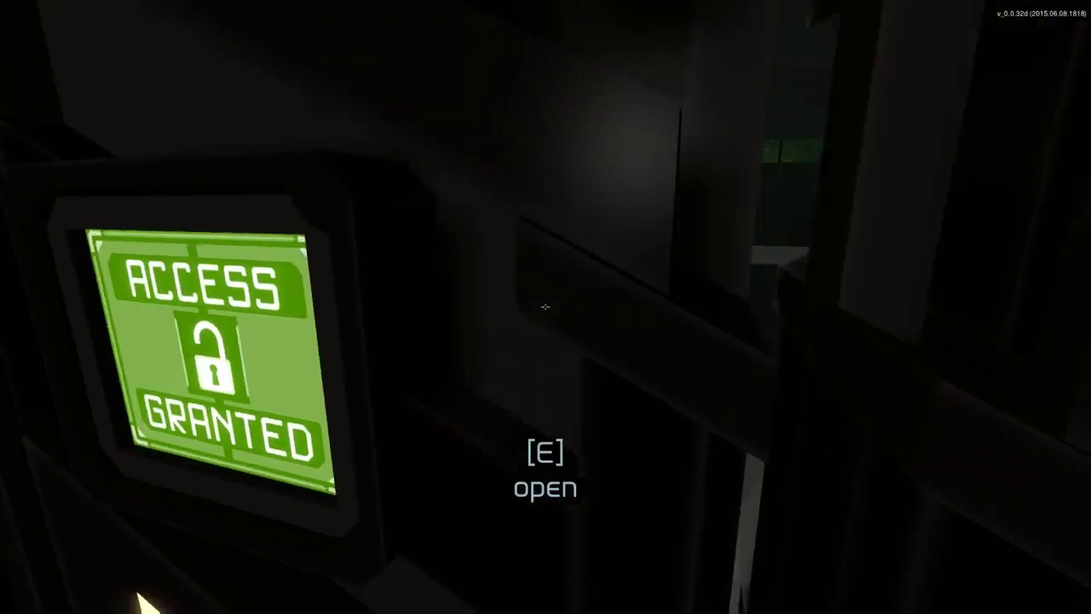
Open the two mining station doors and enter the lit hall.
{"action": "key", "text": "e"}
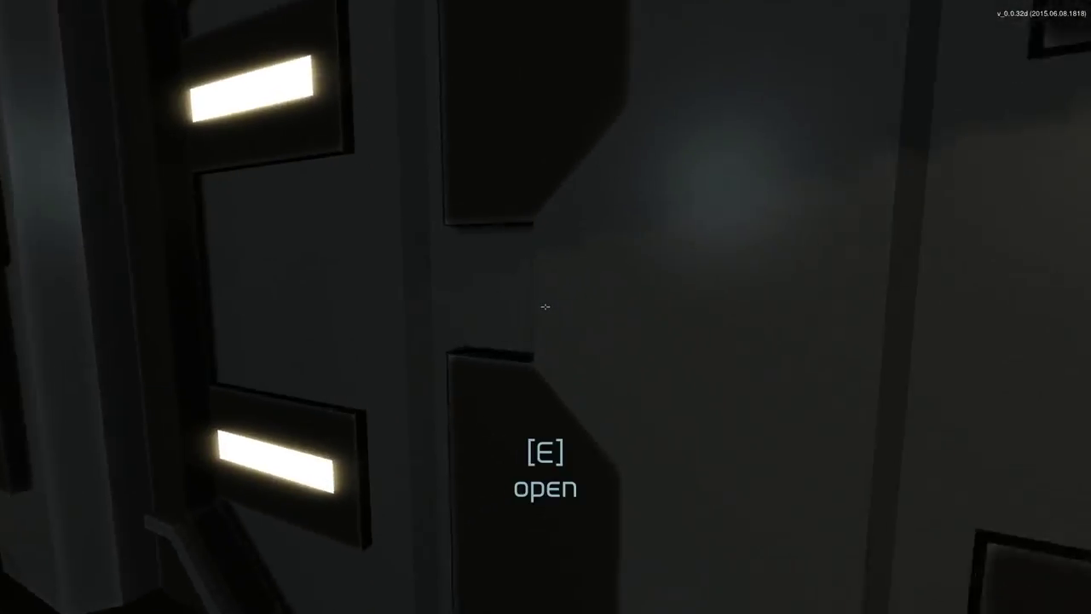
{"action": "key", "text": "e"}
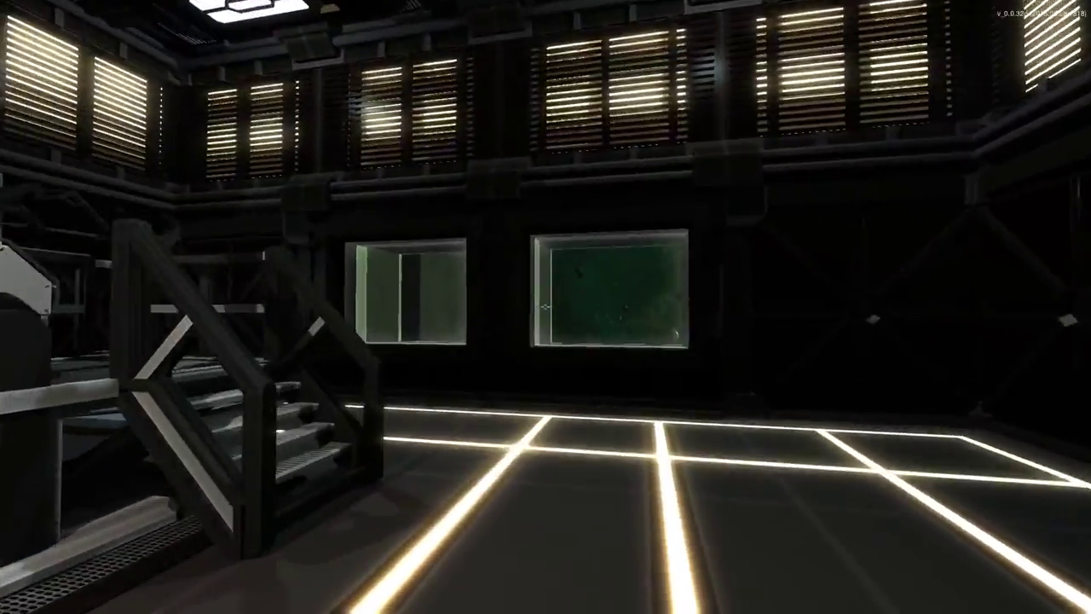
{"action": "mouse_move", "coordinate": [545, 306]}
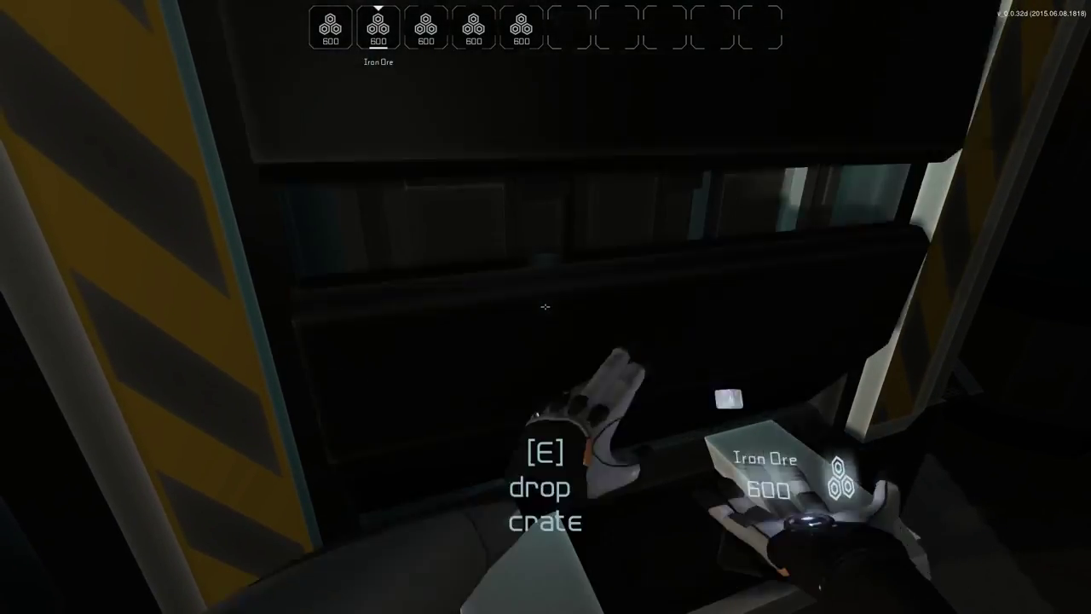
Drop the Iron Ore crate into the refinery intake.
{"action": "key", "text": "e"}
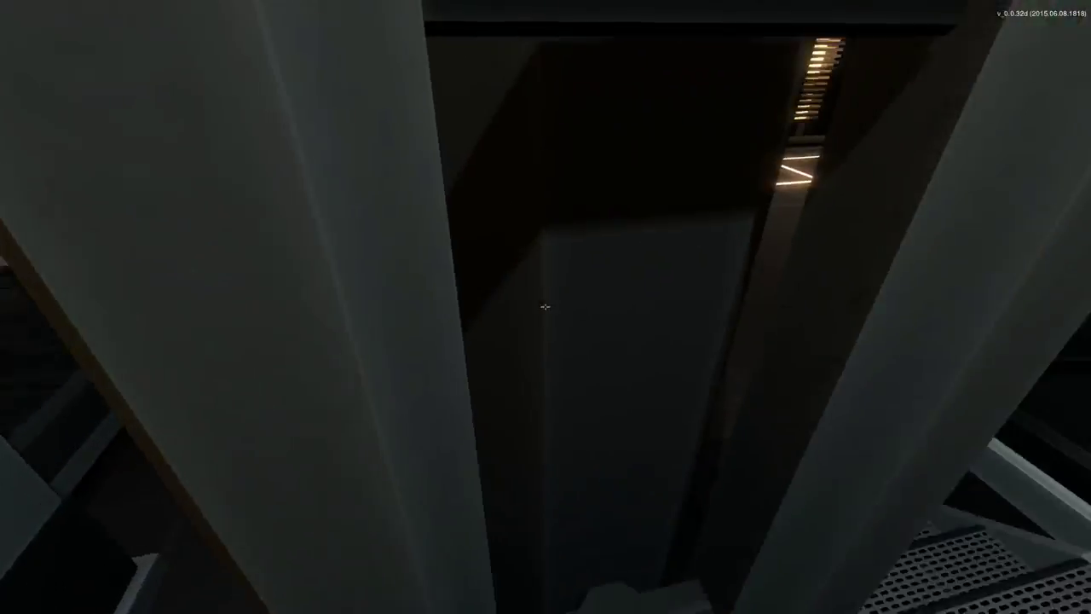
{"action": "mouse_move", "coordinate": [545, 307]}
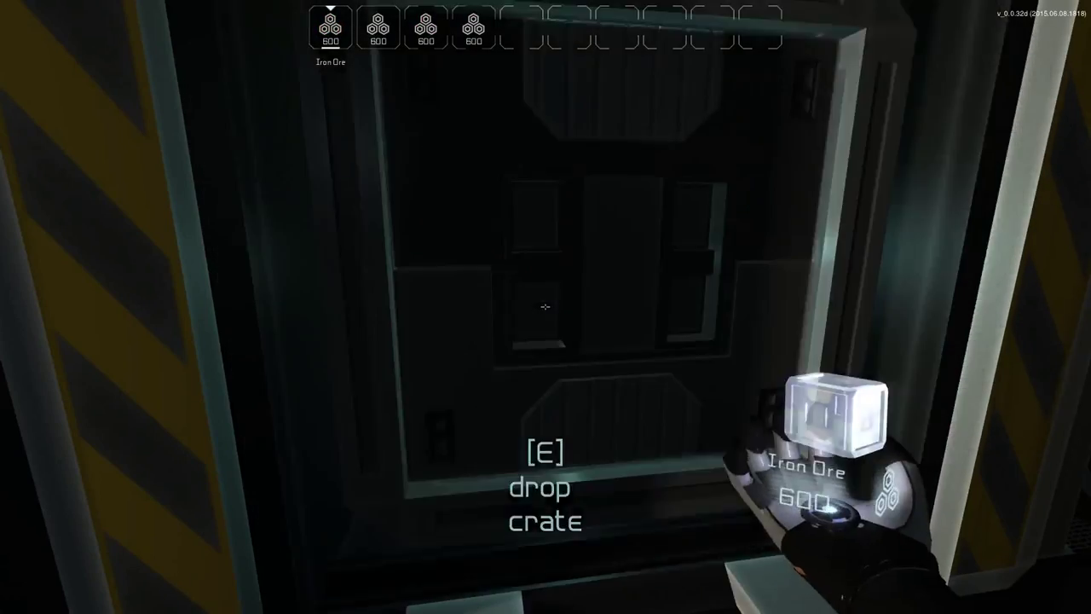
{"action": "mouse_move", "coordinate": [546, 307]}
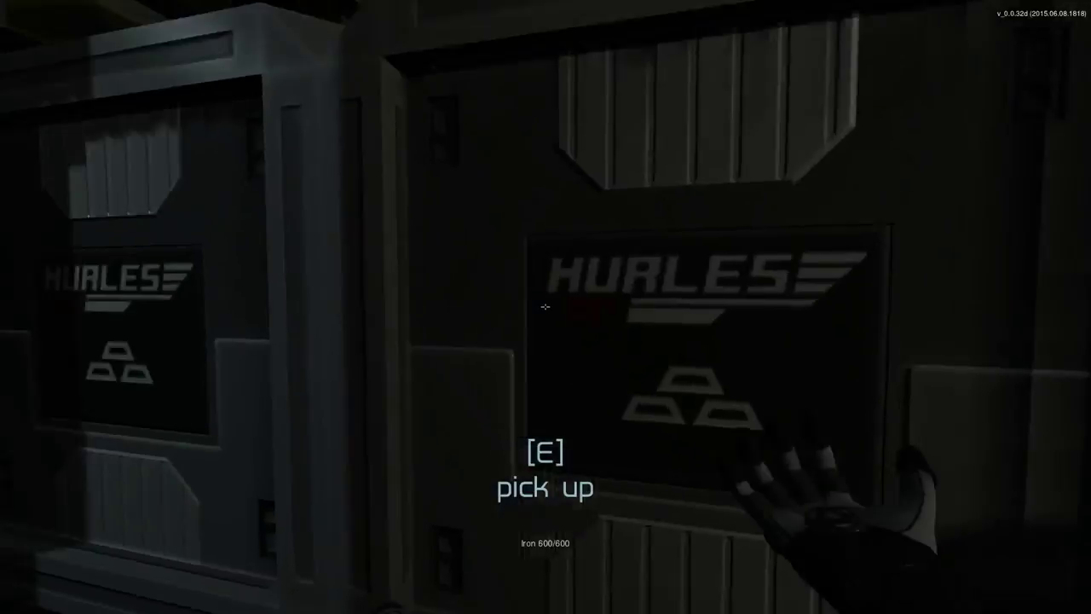
Pick up the refined Iron from the Hurles dispenser output.
{"action": "key", "text": "e"}
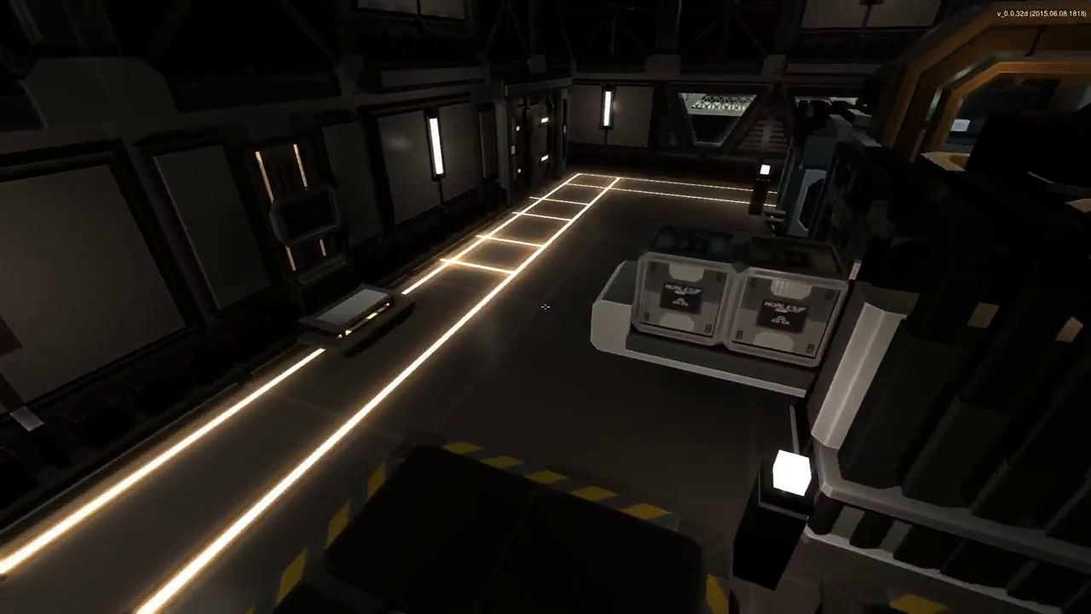
{"action": "mouse_move", "coordinate": [545, 307]}
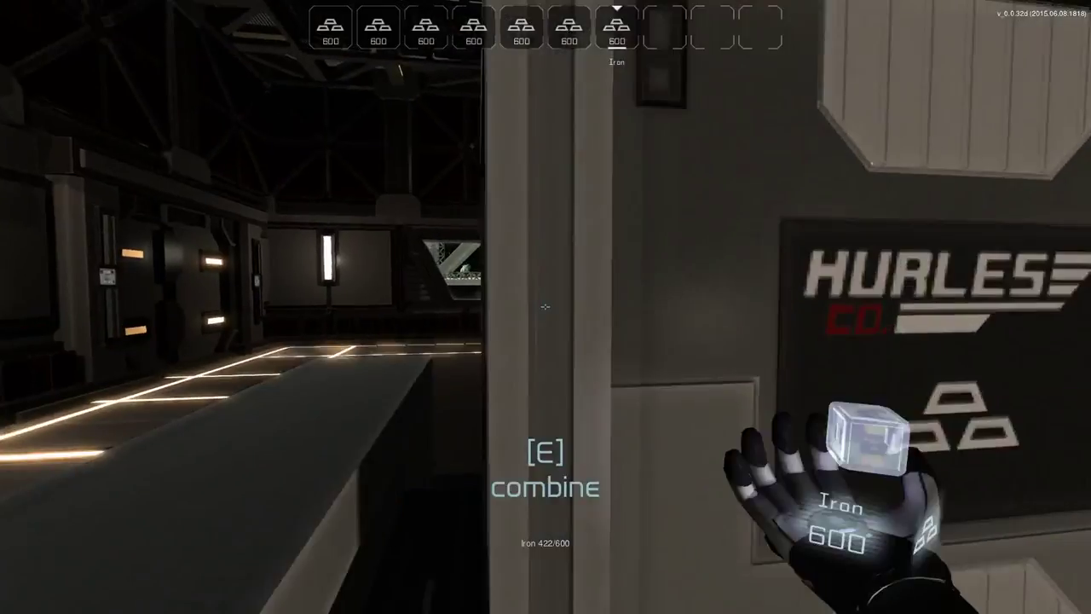